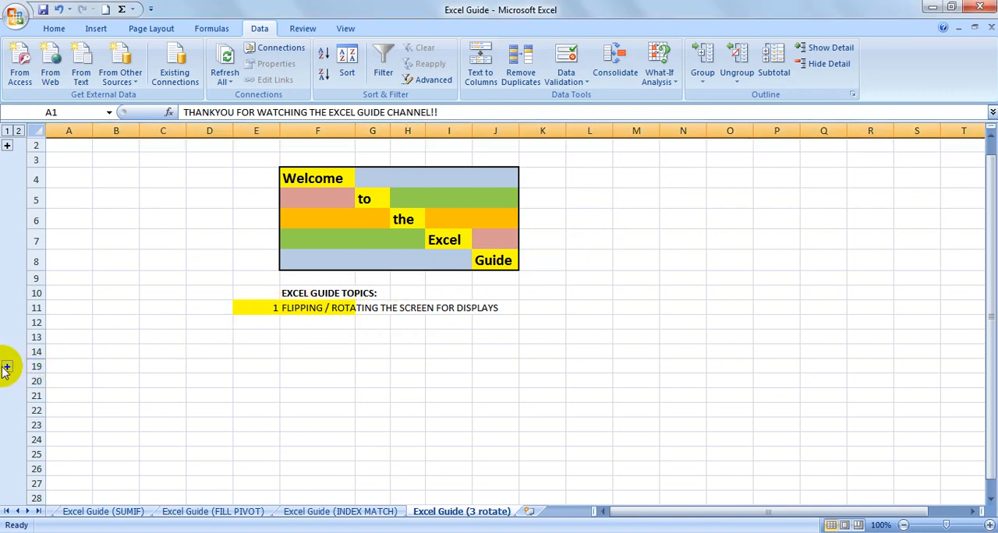
Expand the grouped rows 15–18 to reveal the four Ctrl+Alt+arrow screen-rotation shortcut notes
click(6, 366)
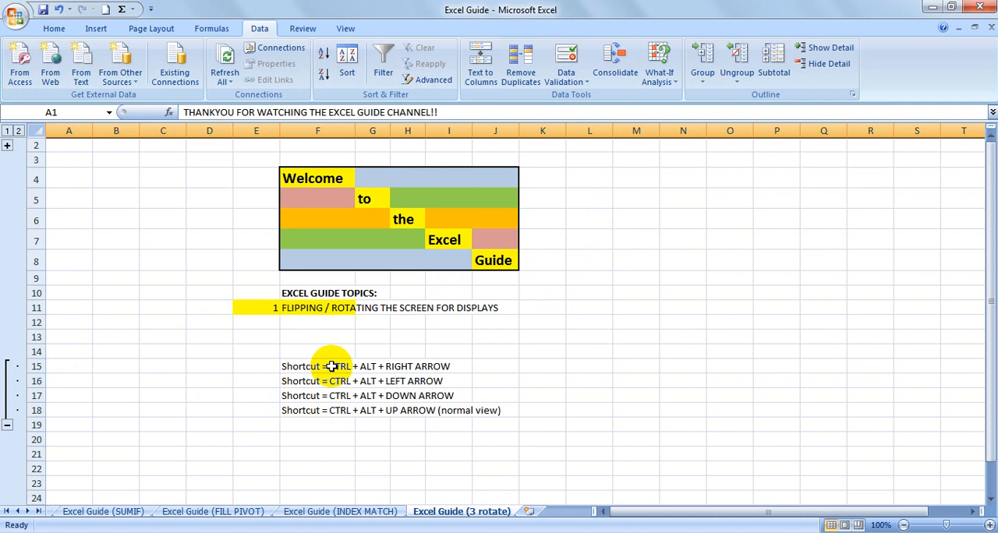
mouse_move(362, 386)
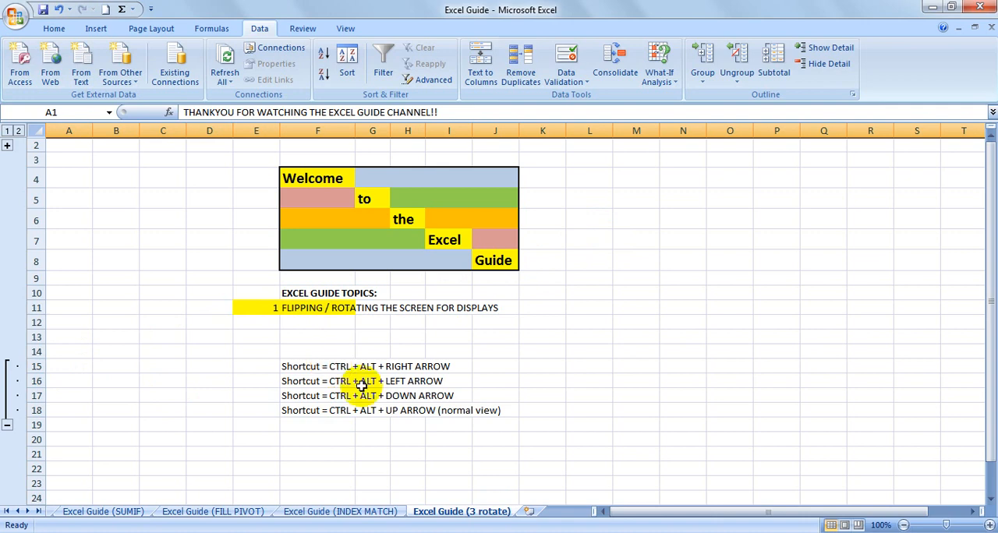
mouse_move(302, 419)
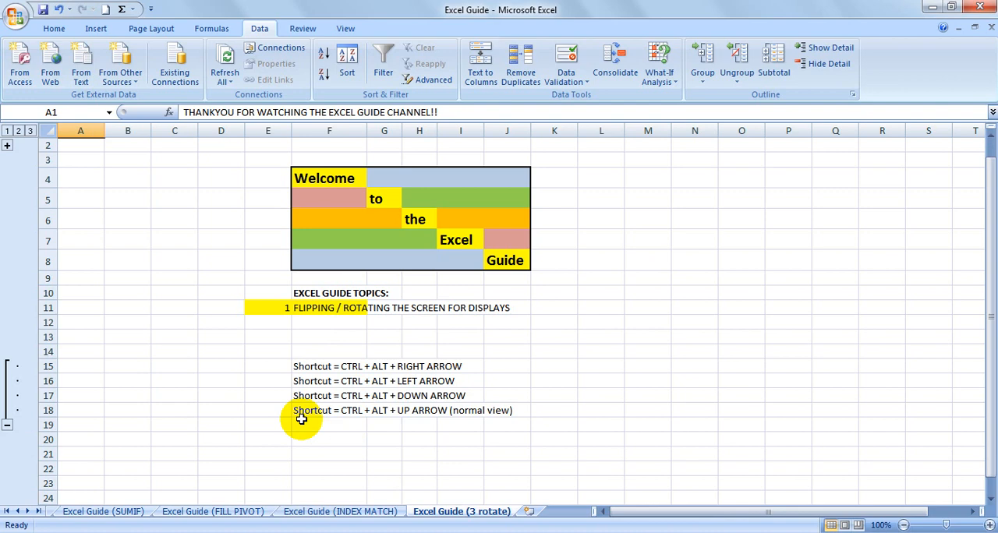
mouse_move(281, 500)
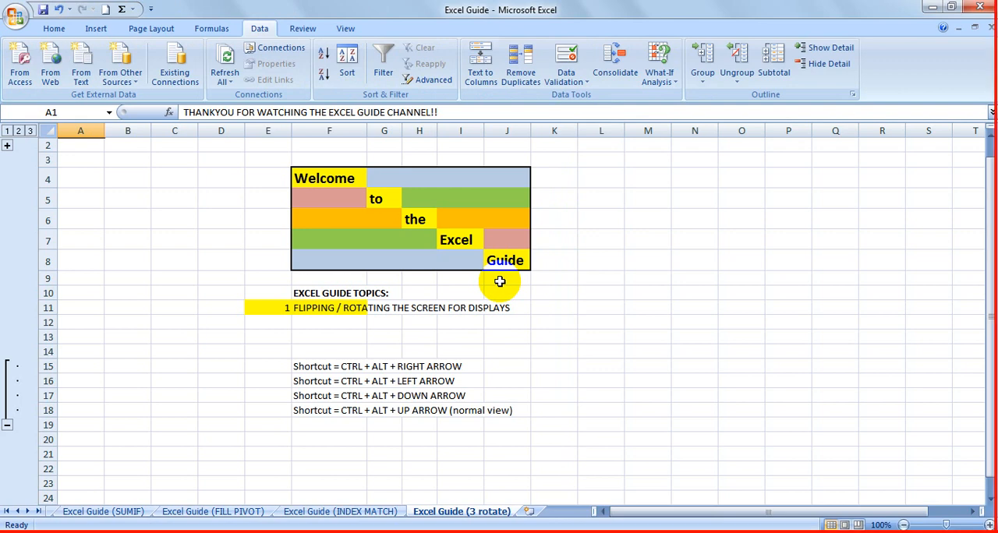
mouse_move(379, 417)
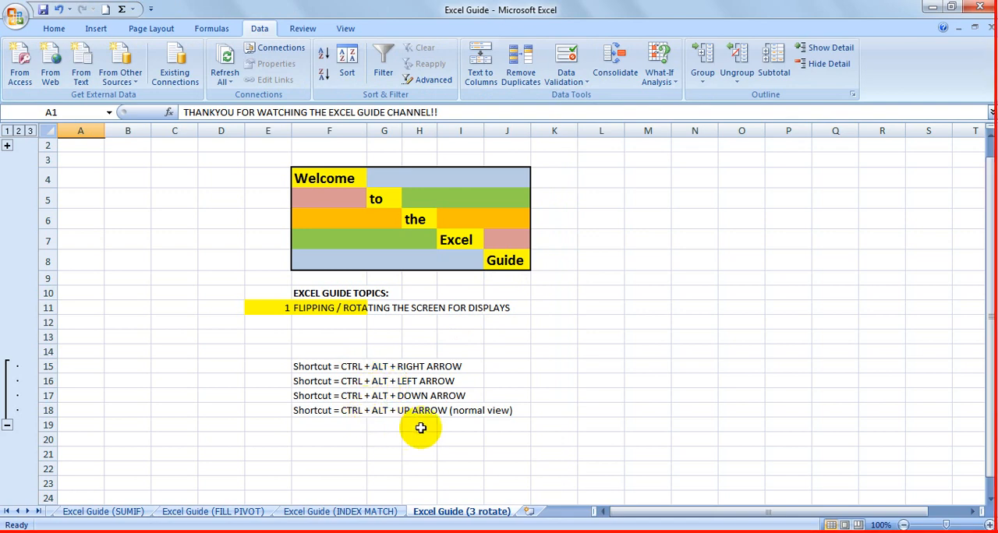
mouse_move(476, 439)
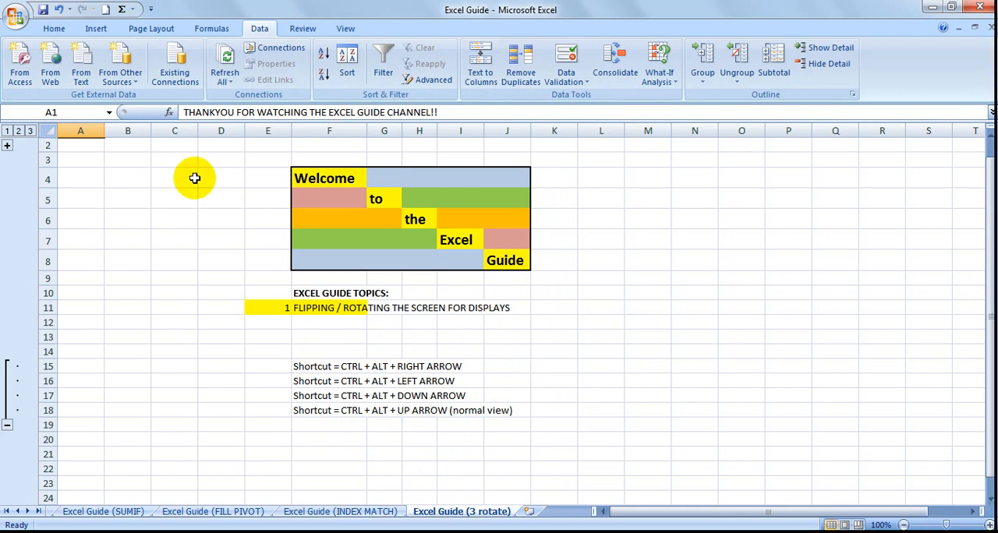
mouse_move(118, 176)
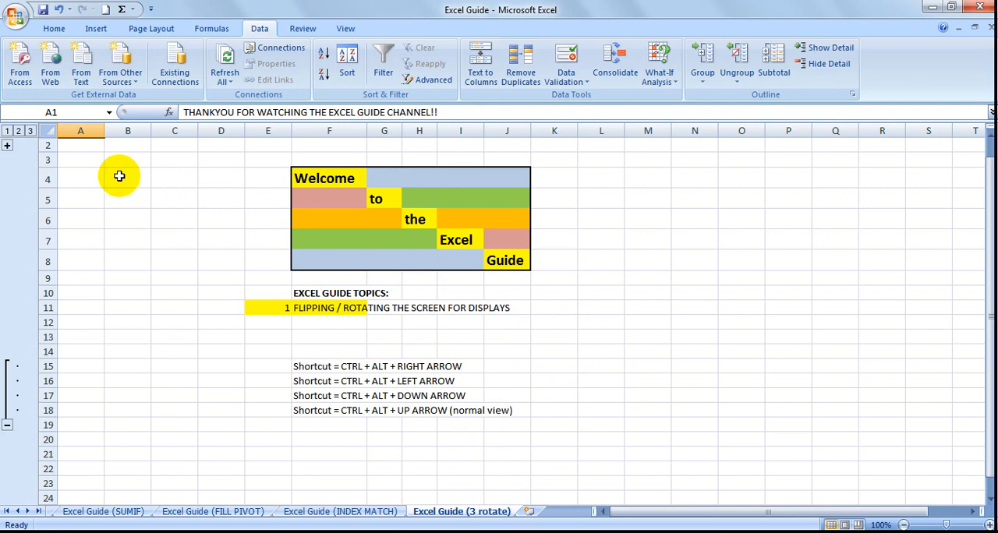